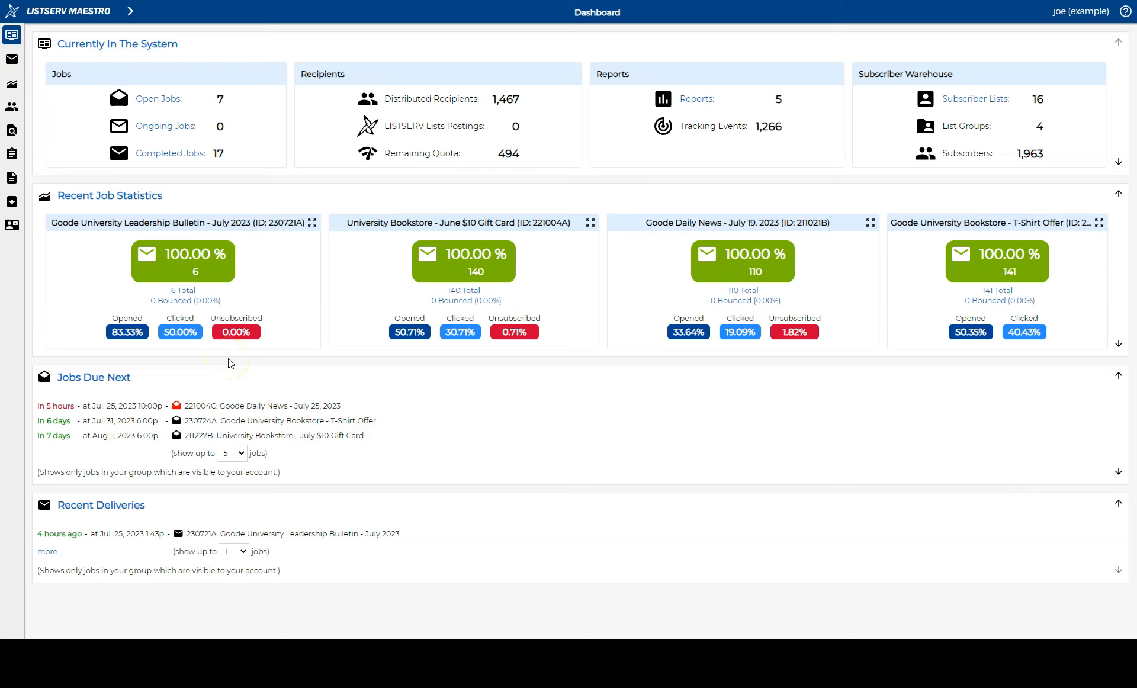
- Open the Maestro main menu to reveal the Utility options, including Notification Service
left_click(129, 12)
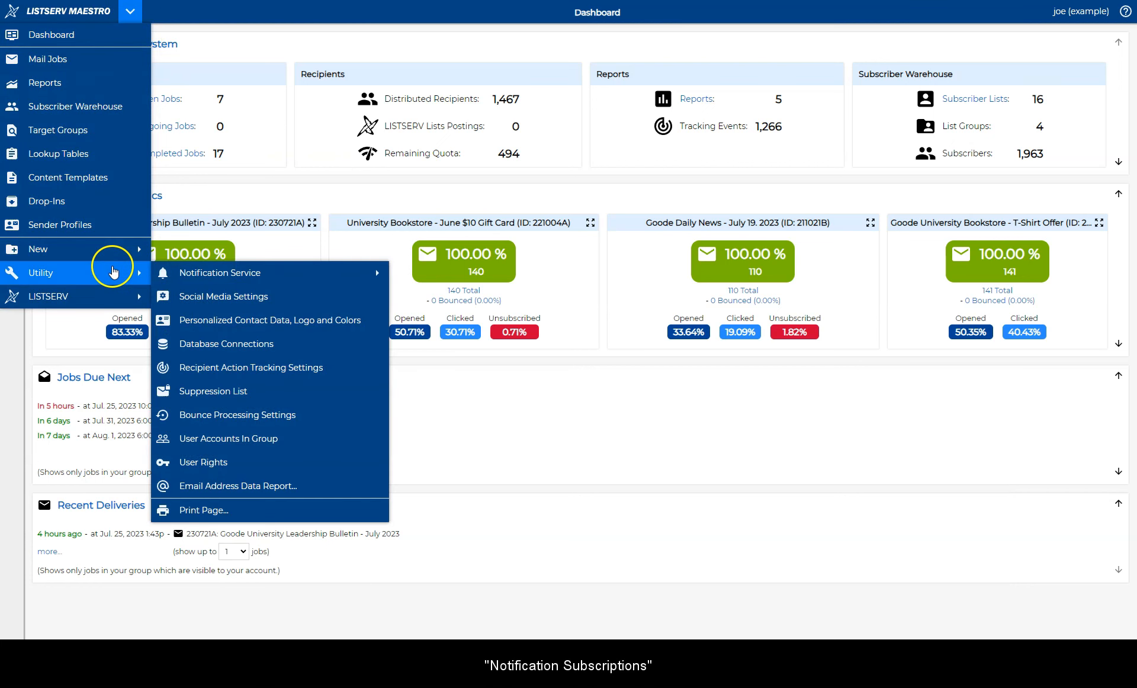
mouse_move(219, 272)
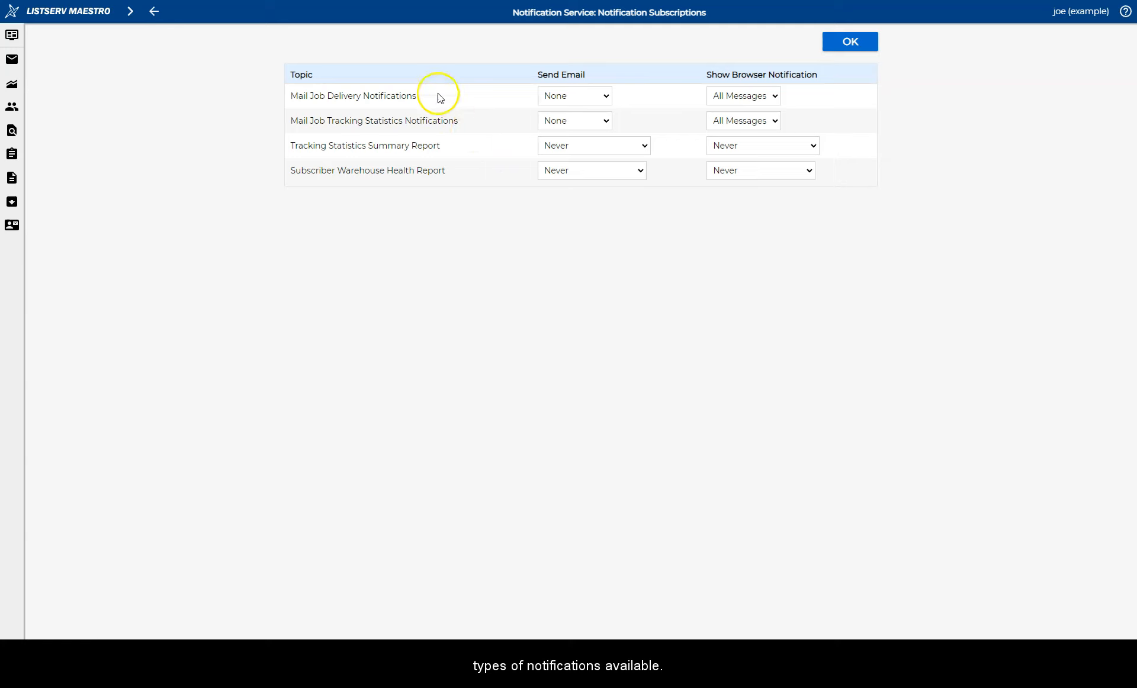
mouse_move(475, 124)
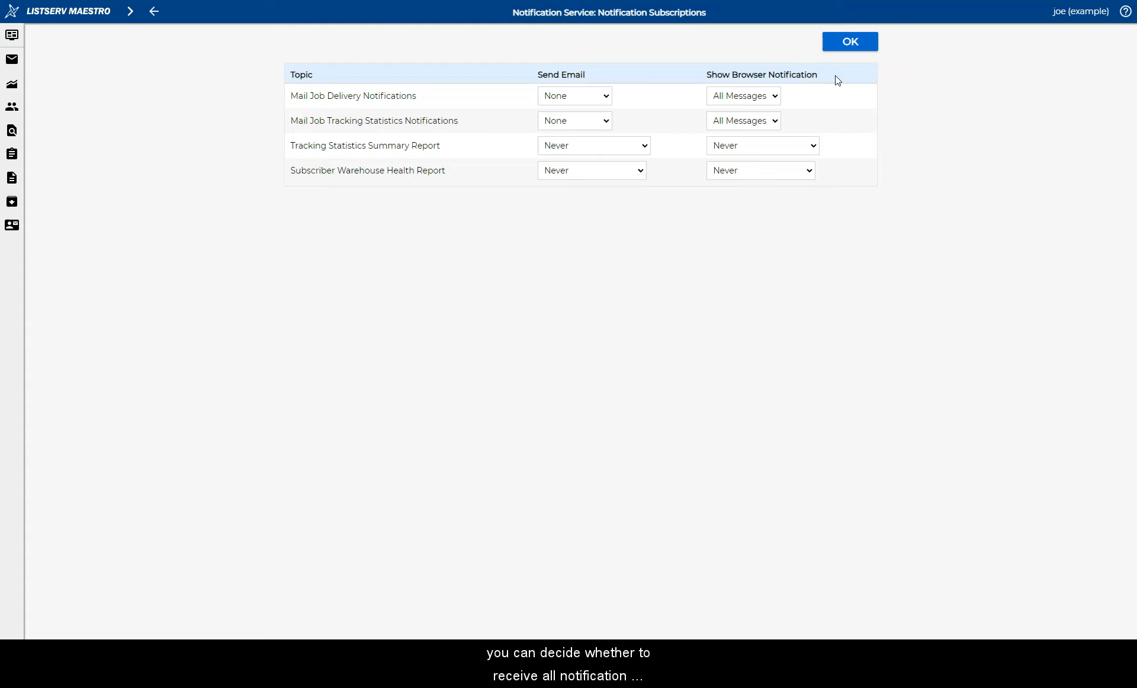
- Set Mail Job Delivery Notifications to email All Messages
left_click(574, 94)
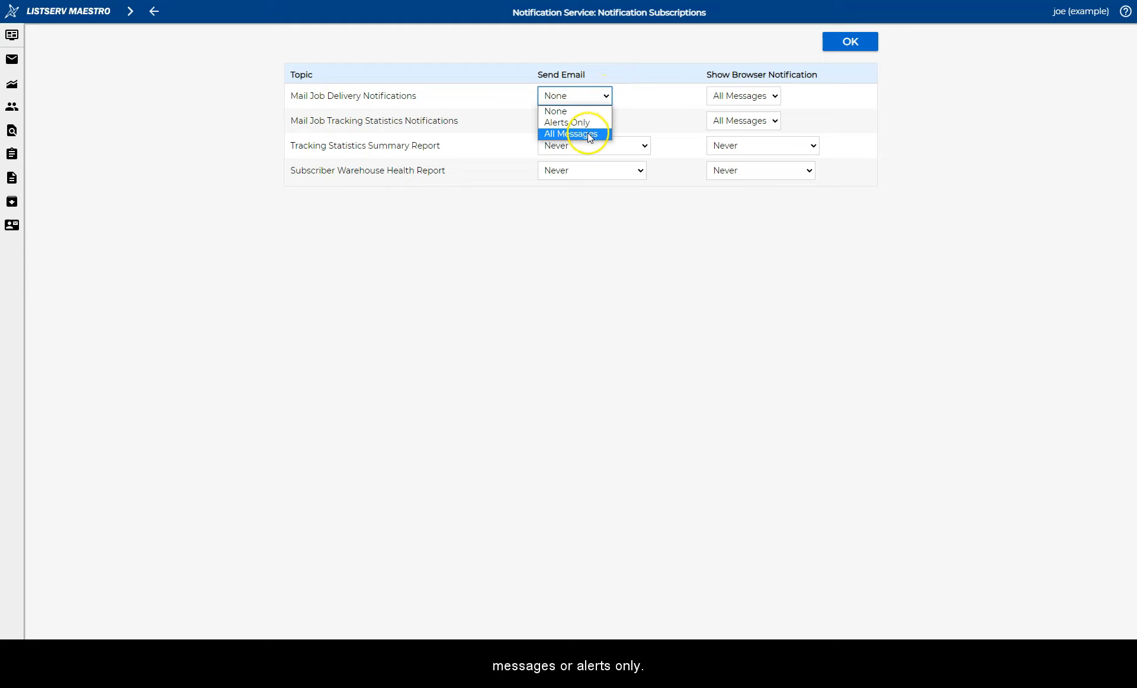
mouse_move(568, 122)
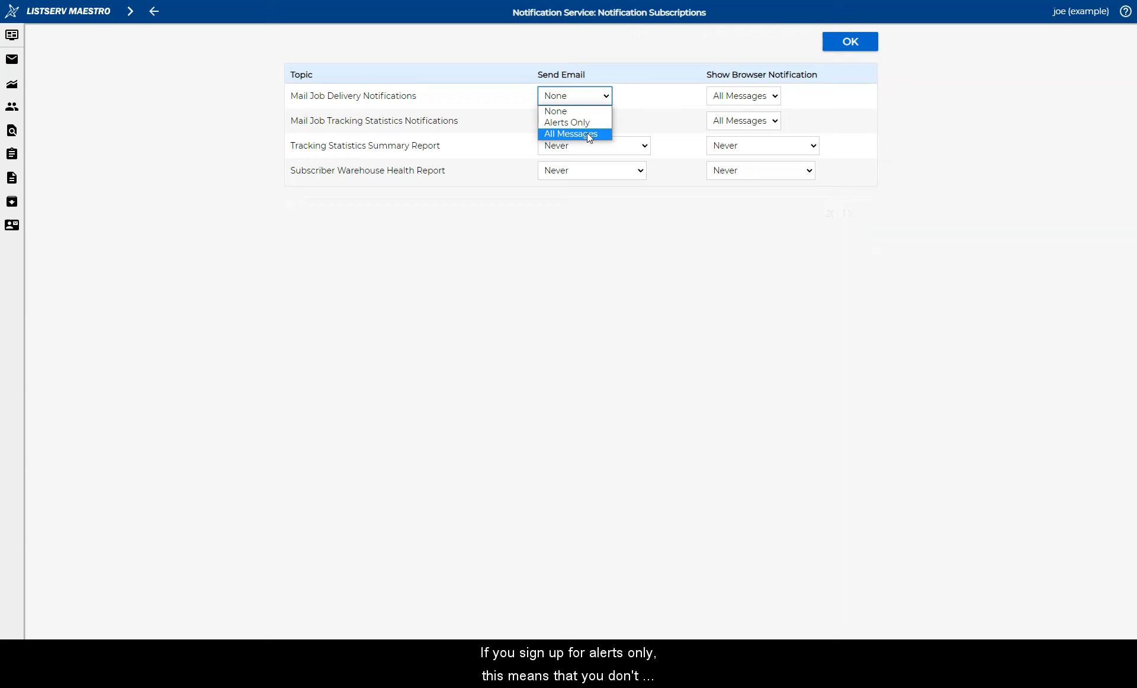
mouse_move(572, 122)
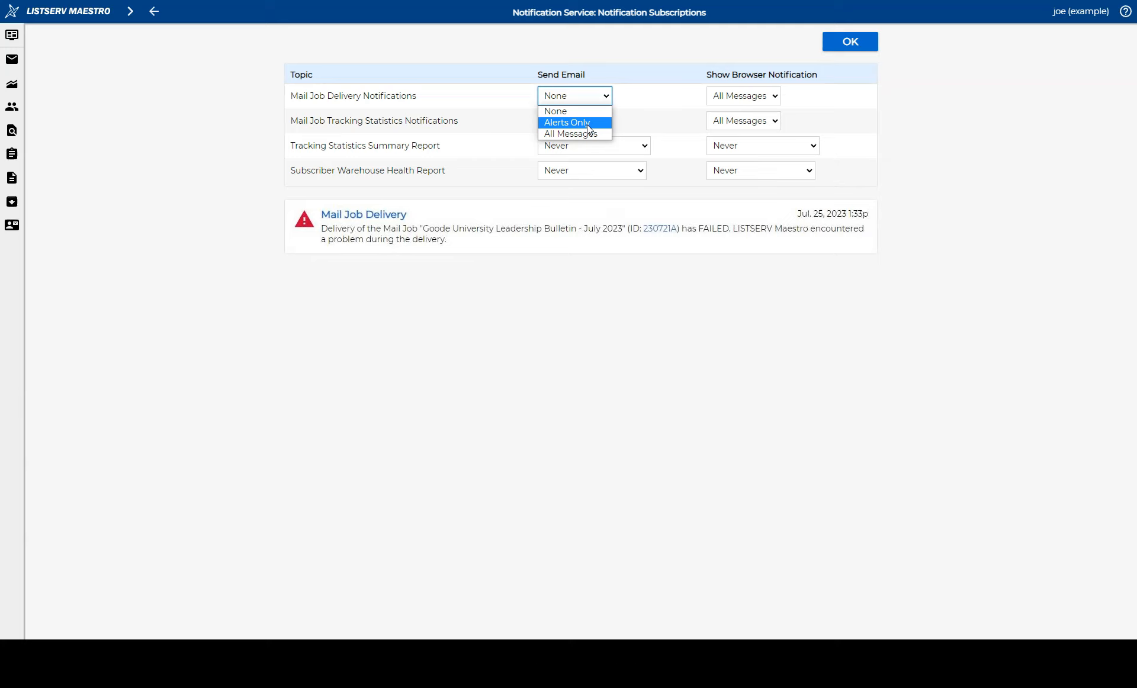
left_click(570, 135)
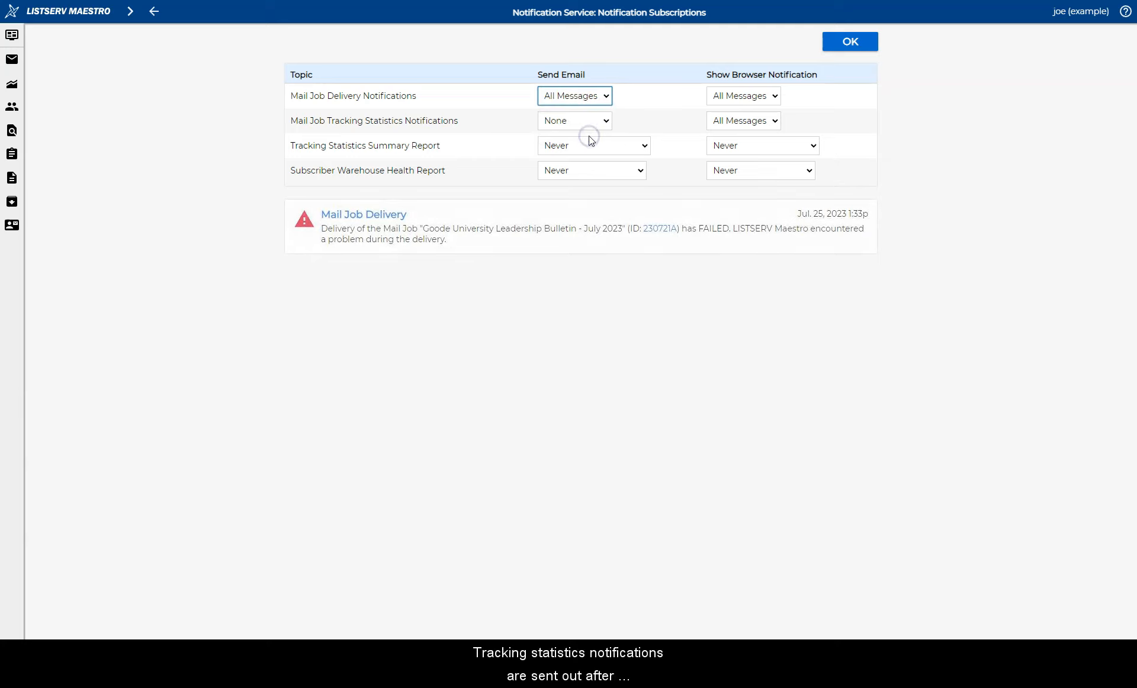
left_click(573, 120)
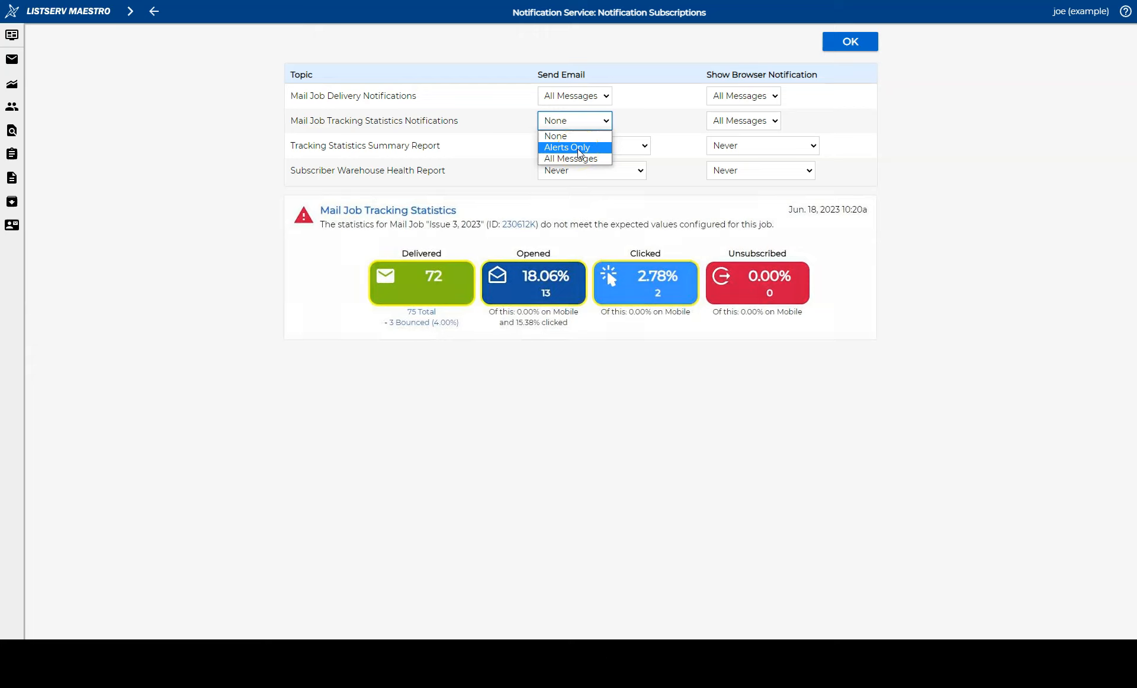
- Set Mail Job Tracking Statistics Notifications to email All Messages
left_click(571, 158)
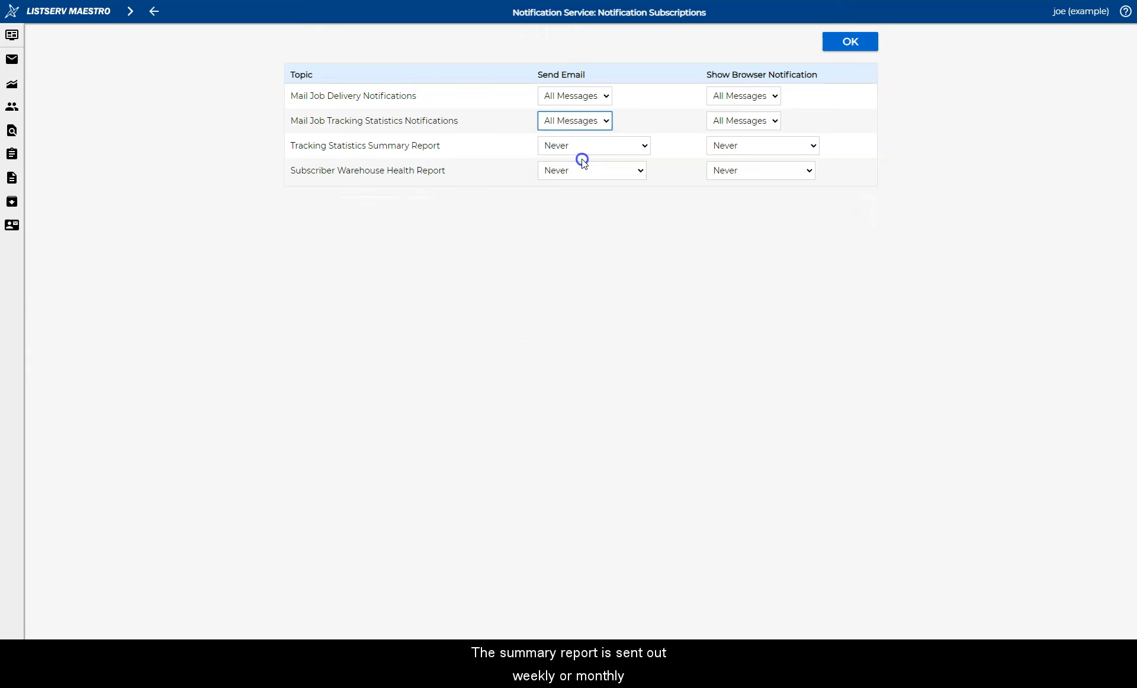
left_click(594, 145)
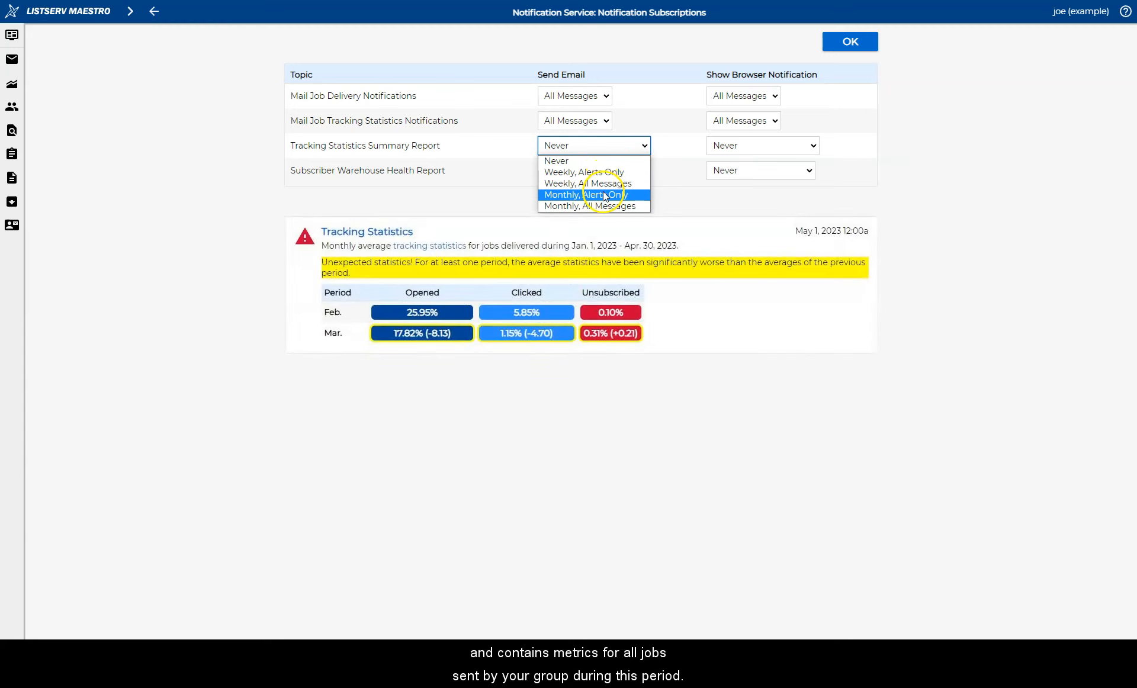
mouse_move(589, 206)
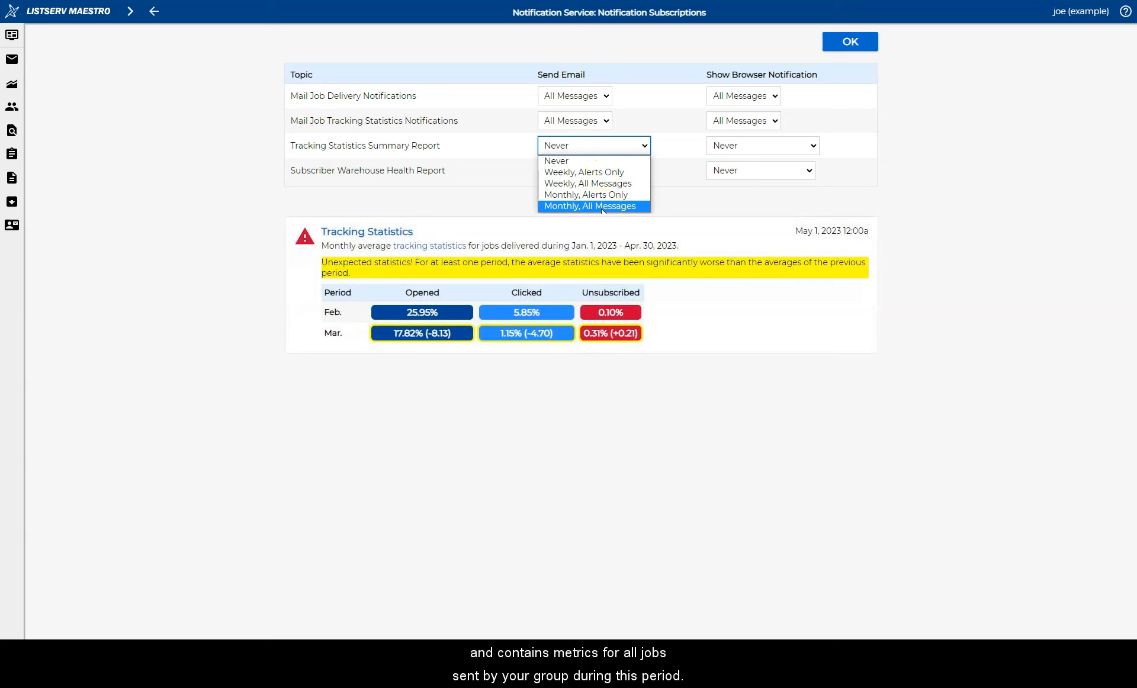
mouse_move(590, 183)
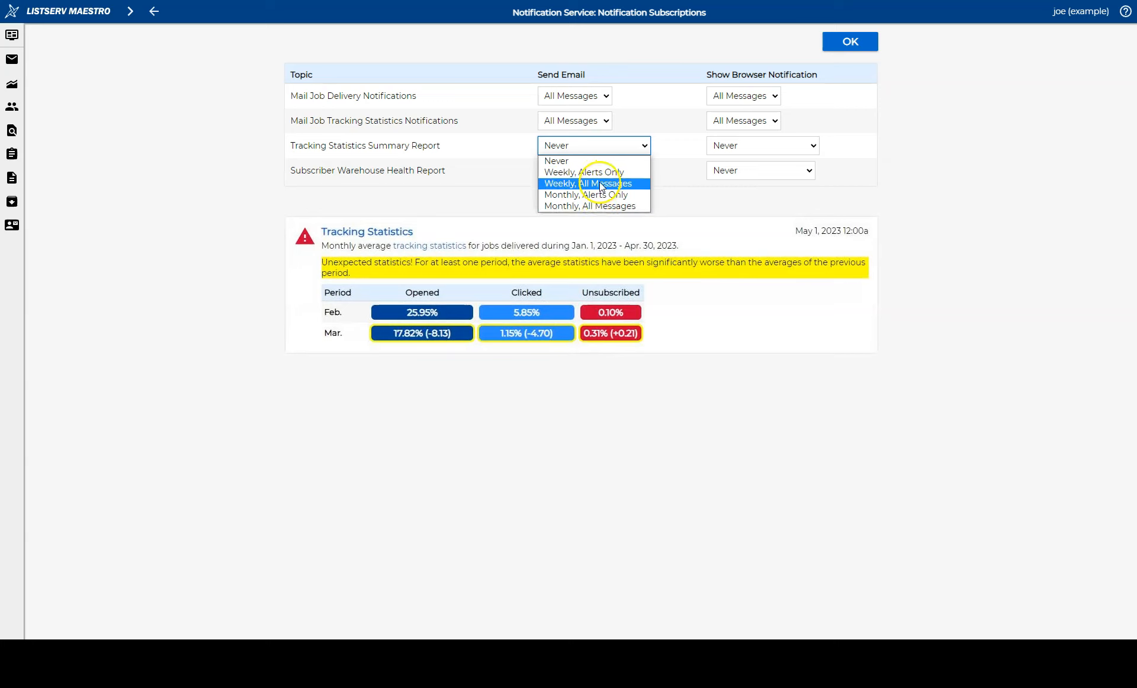
mouse_move(601, 174)
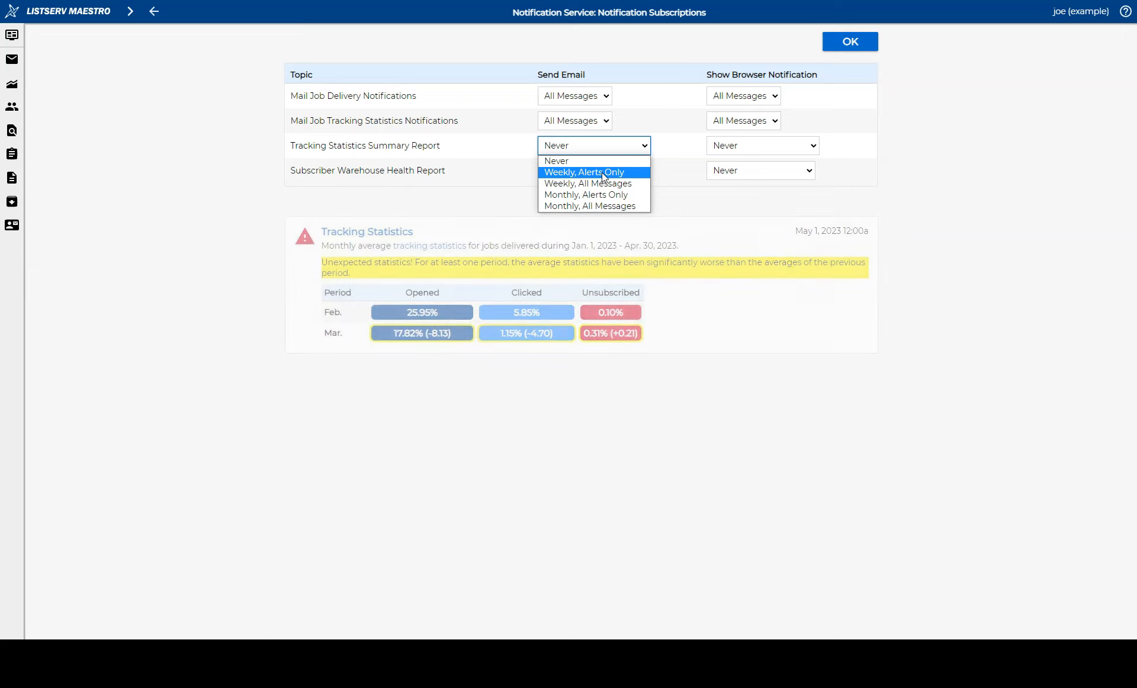
mouse_move(588, 183)
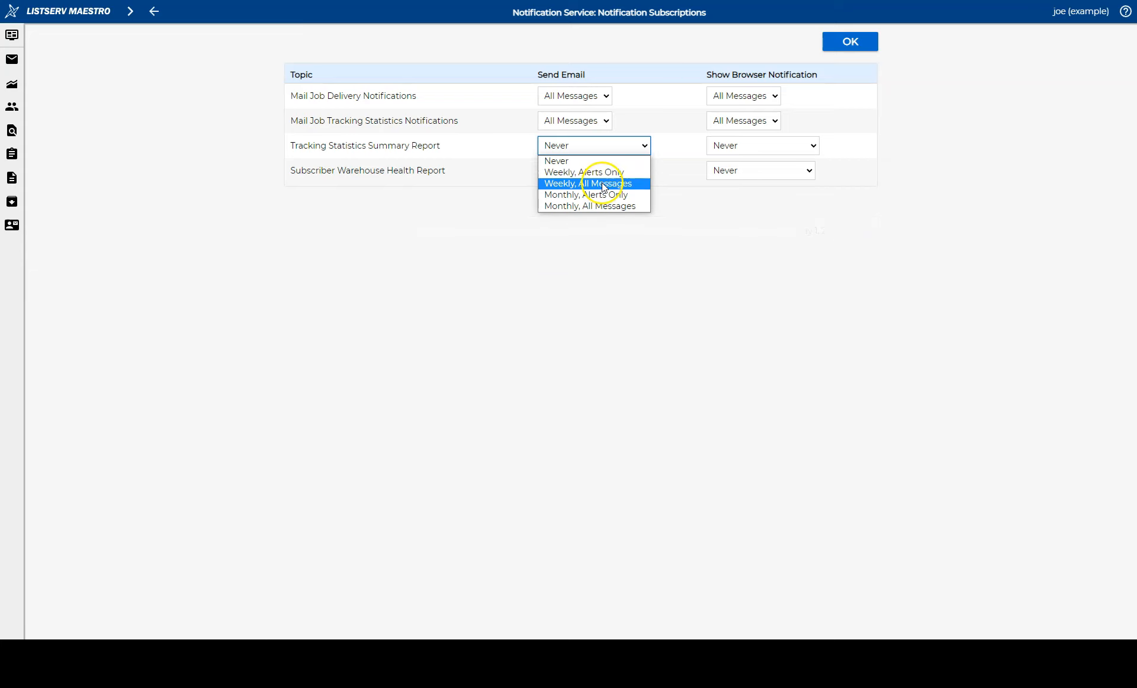
- Email the summary and health reports Weekly with All Messages, and save
left_click(589, 182)
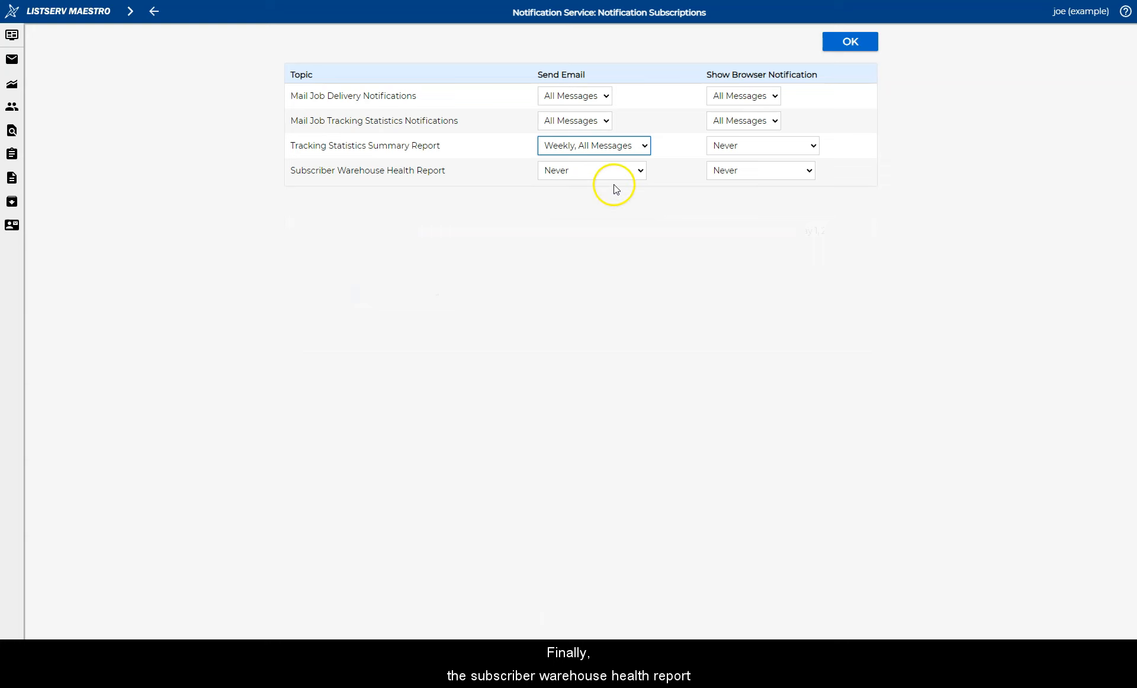
left_click(591, 170)
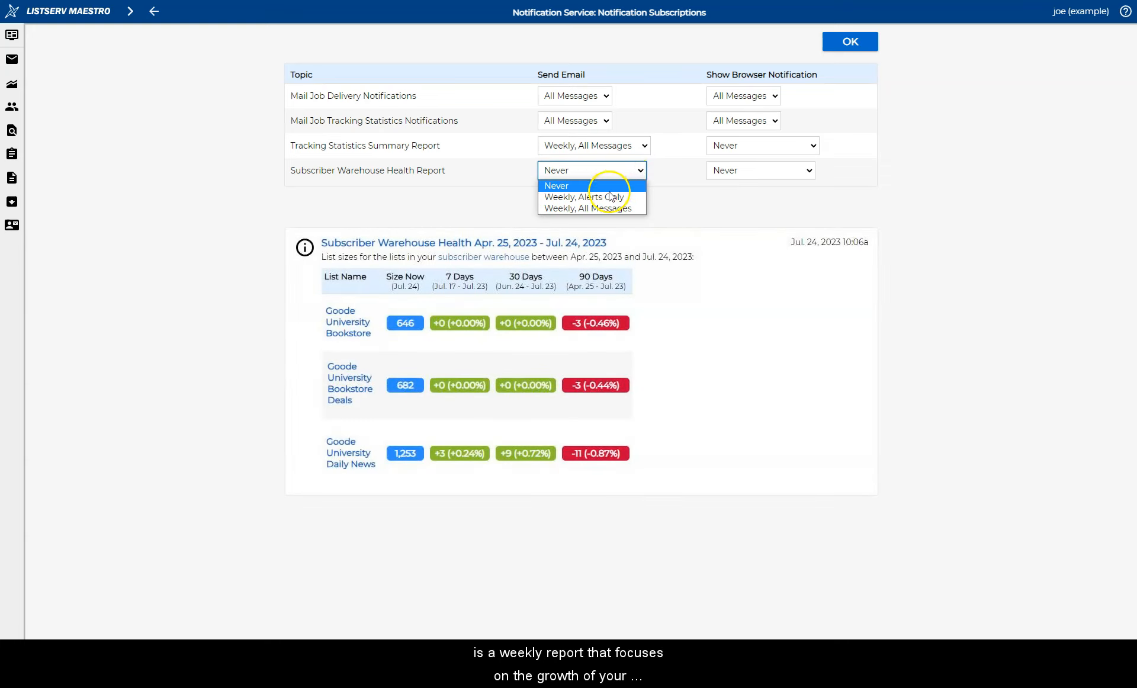
mouse_move(591, 209)
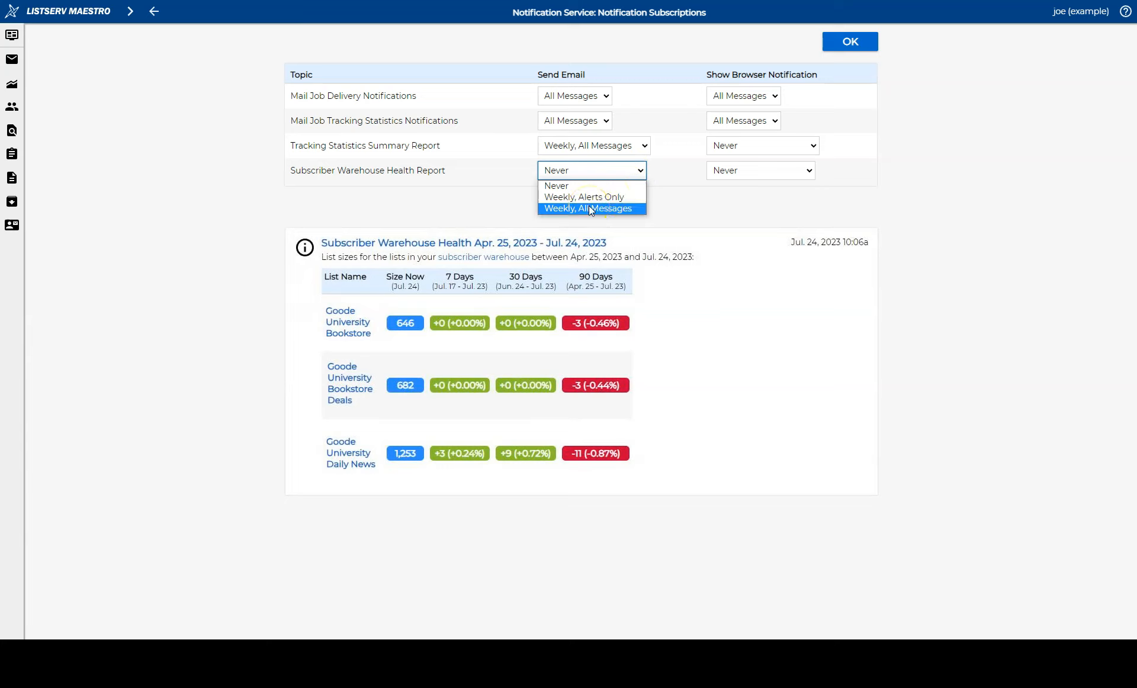
mouse_move(590, 197)
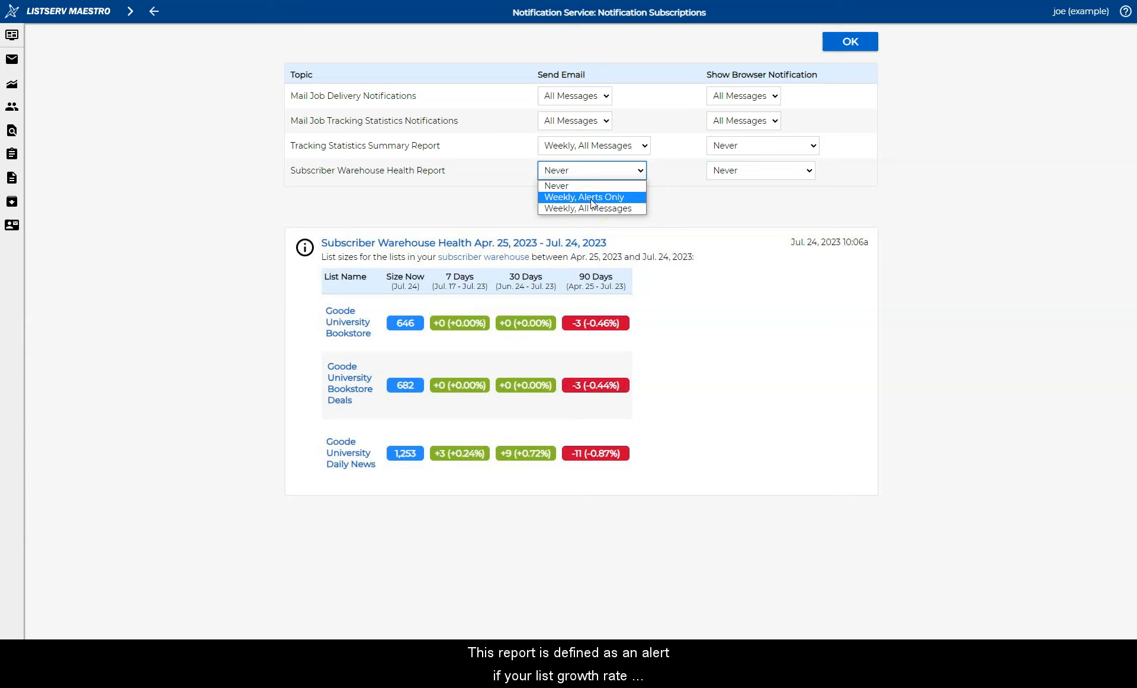
mouse_move(593, 201)
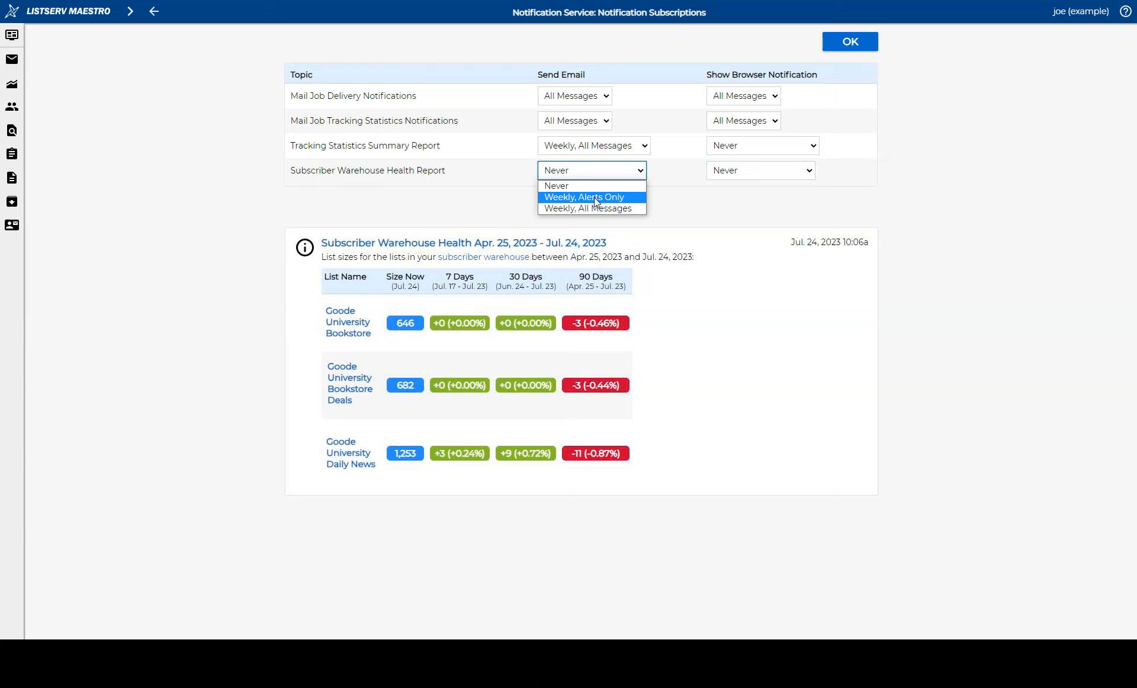
left_click(590, 207)
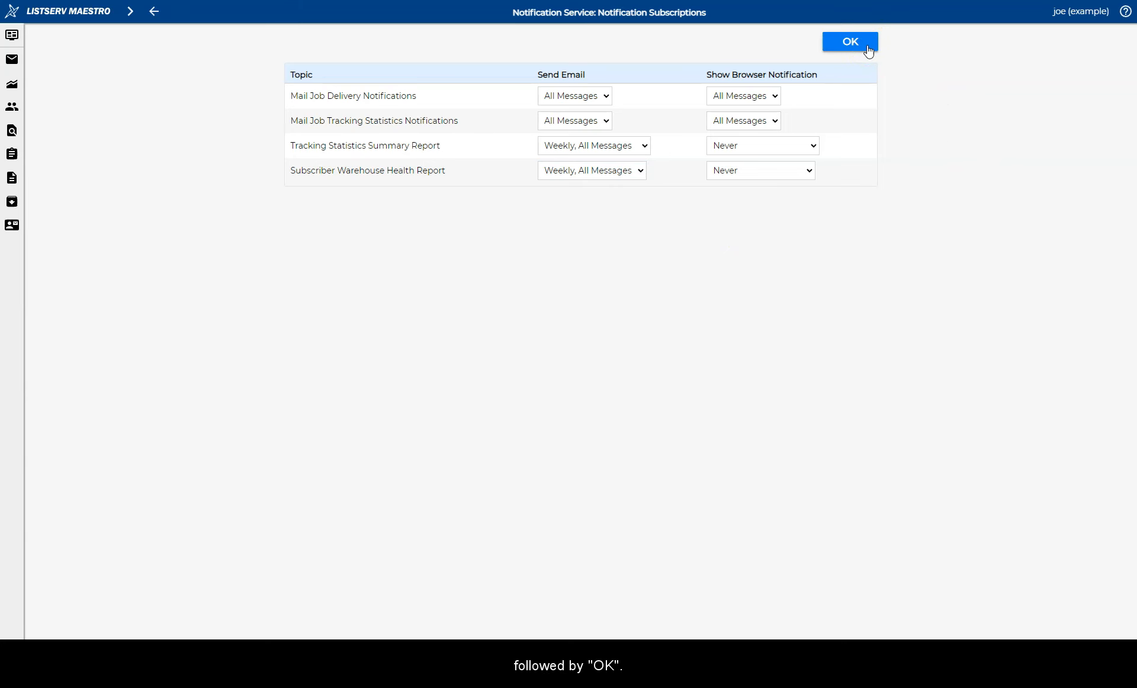
left_click(848, 41)
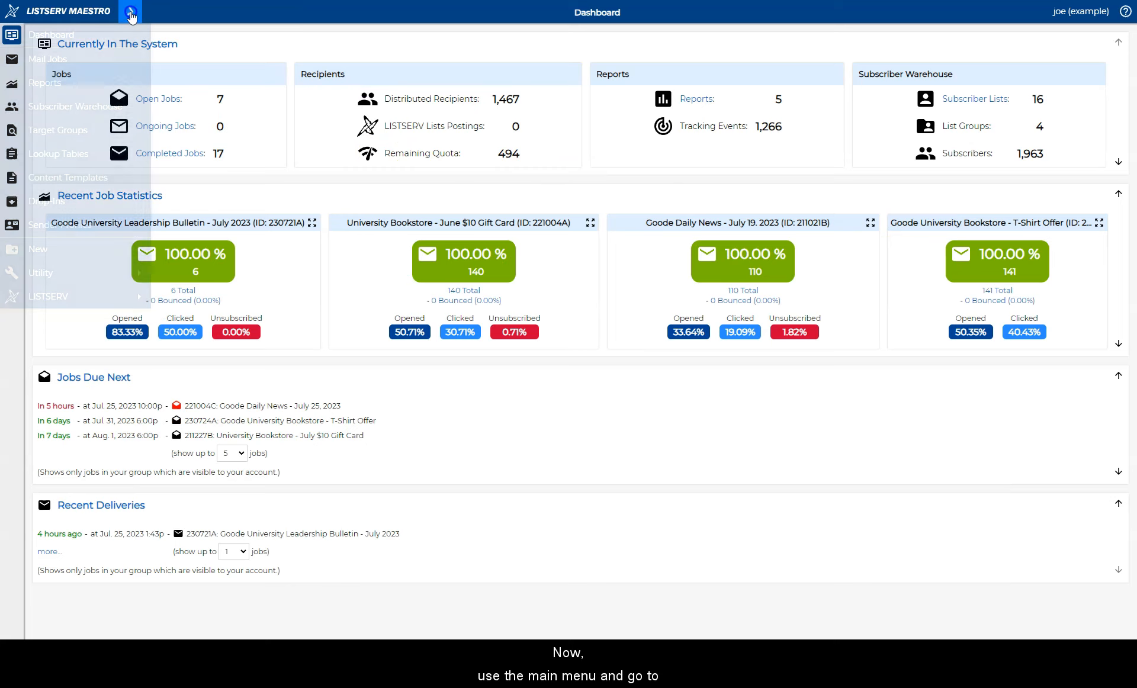
- Open Notification Service General Settings and Defaults from the main menu
left_click(130, 12)
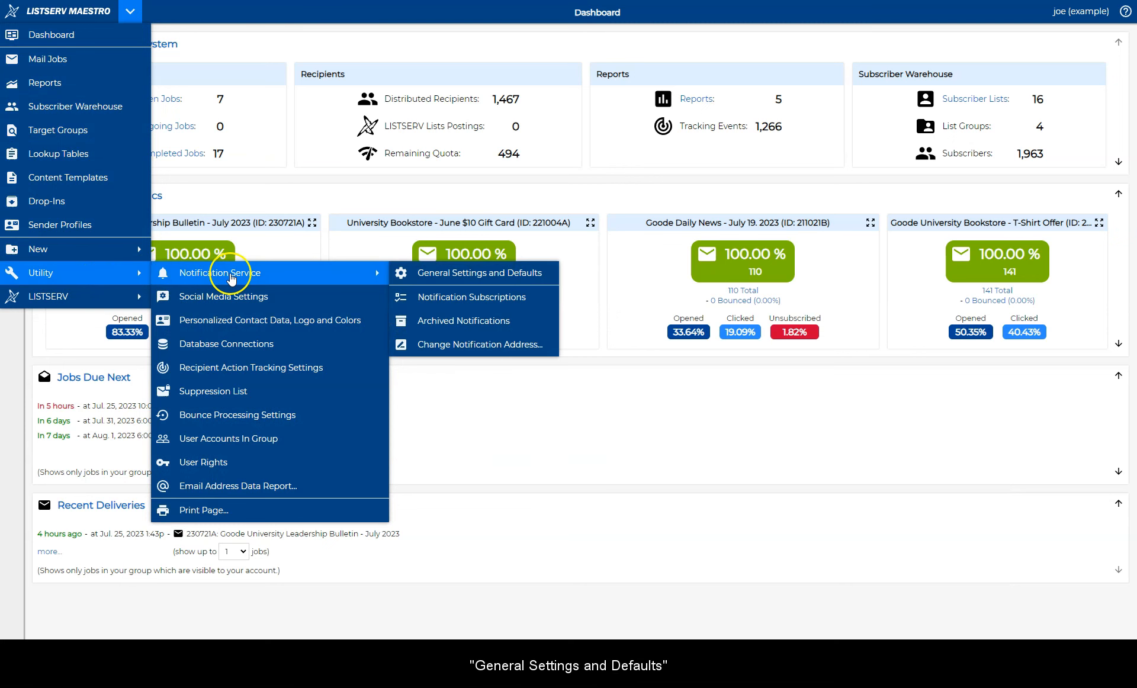
left_click(479, 272)
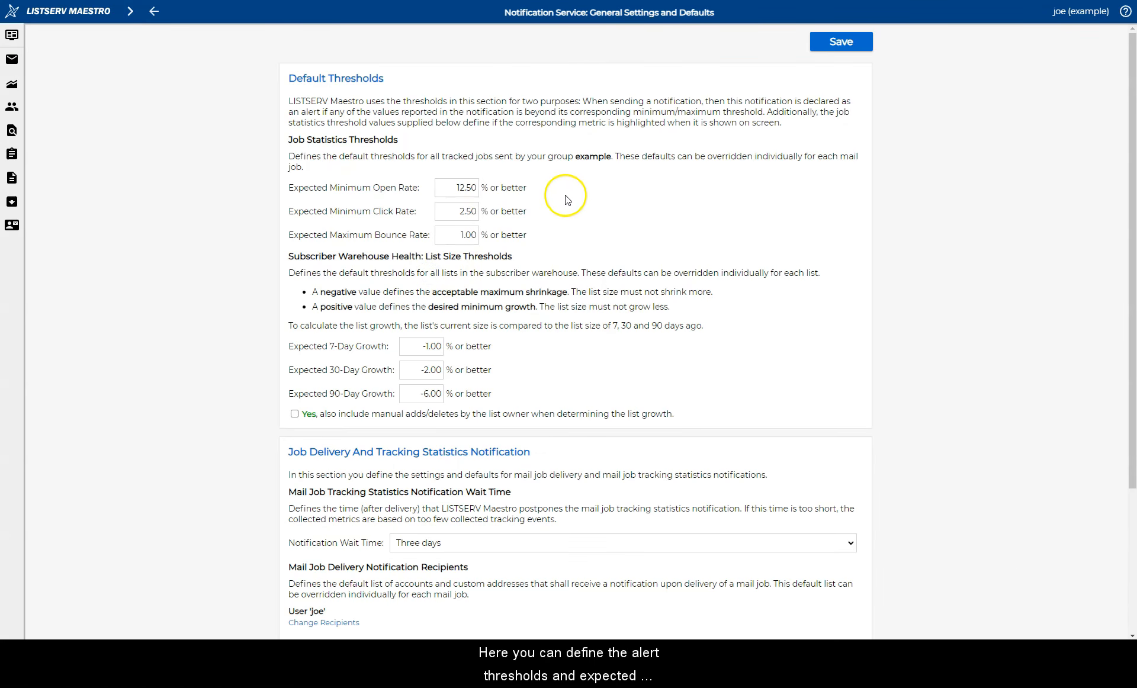
mouse_move(533, 190)
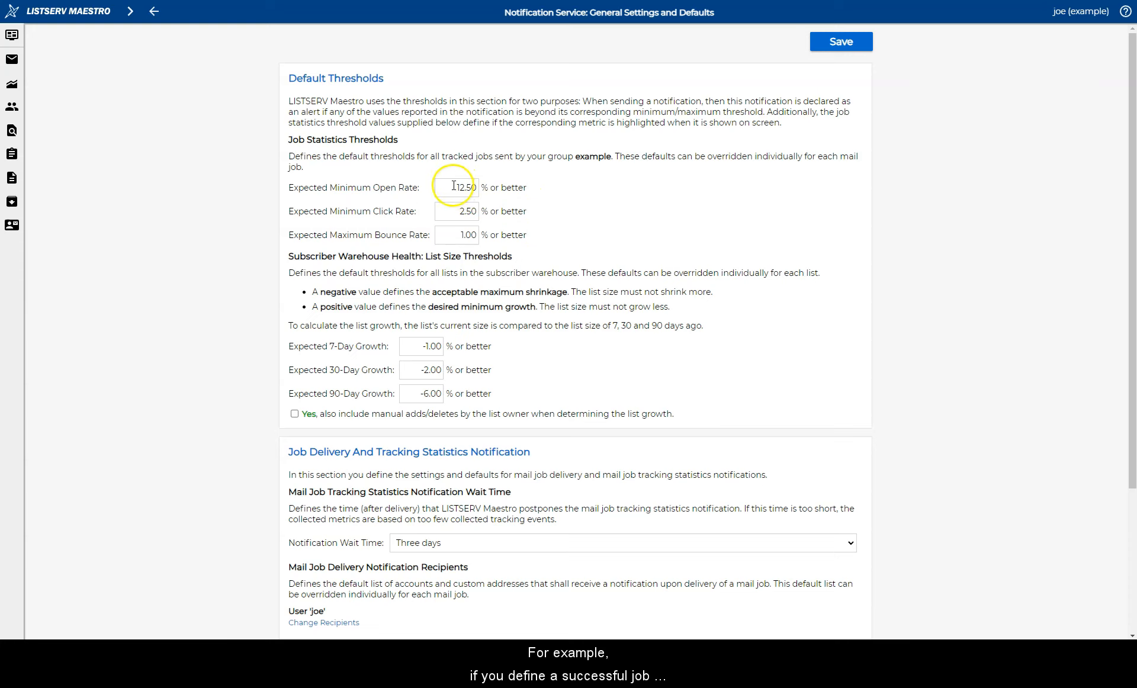
- Set default thresholds: open rate 25.00%, click rate 5.00%, bounce rate 2.00%
type("2")
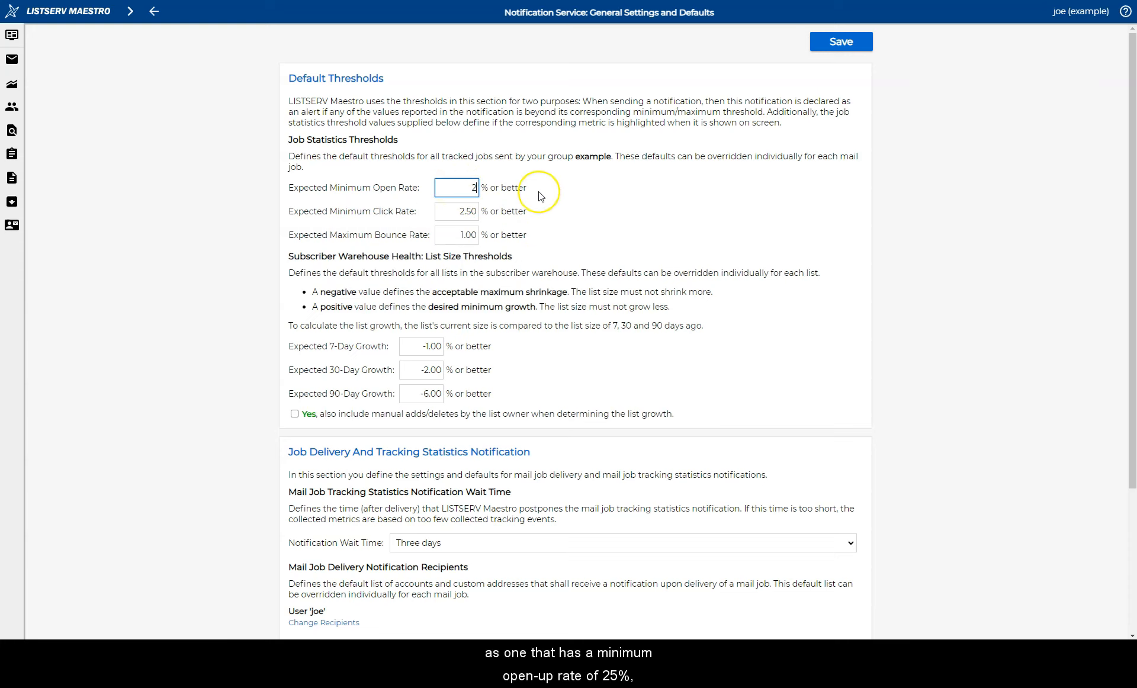
type("25.00")
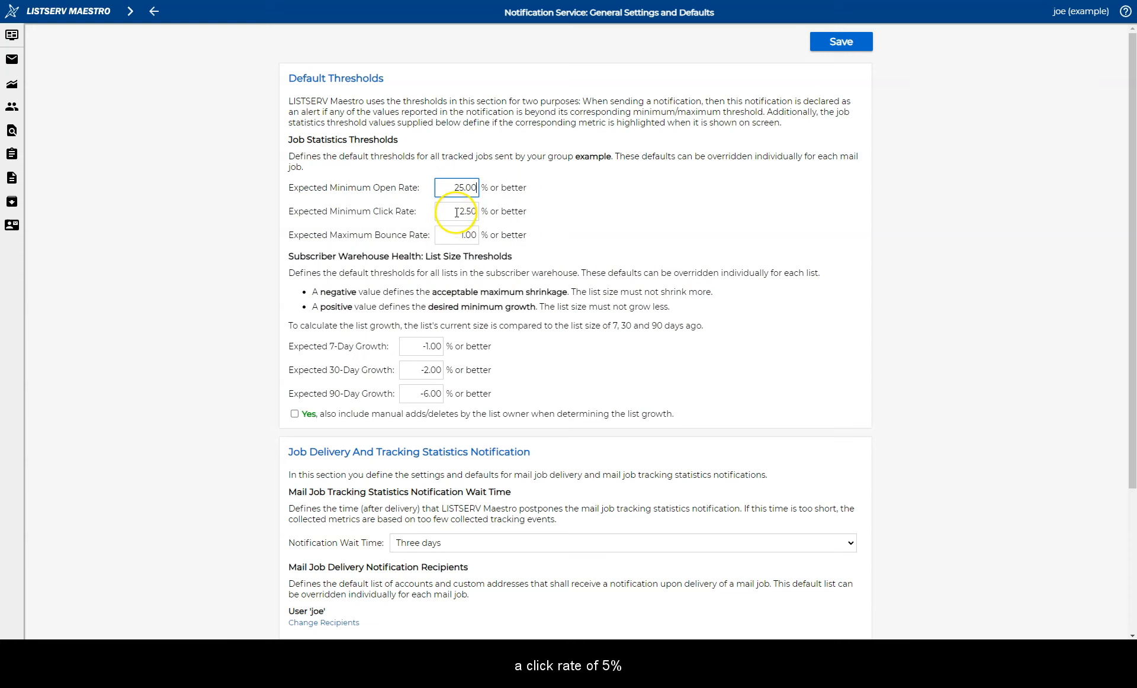
type("5.00")
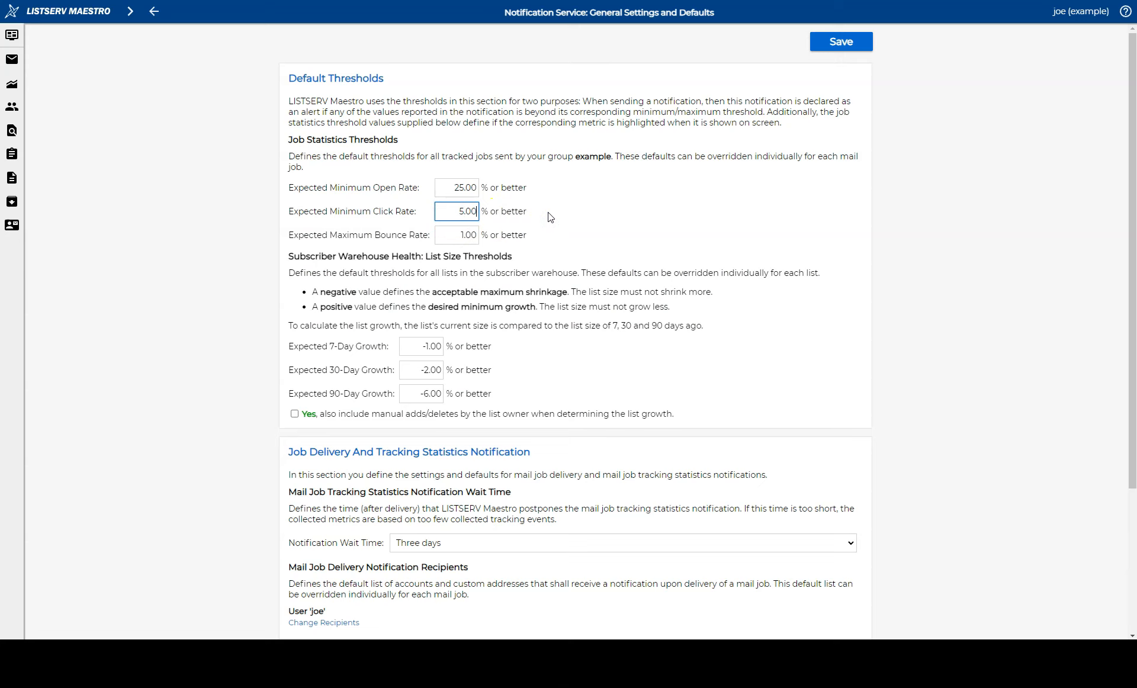
left_click(456, 234)
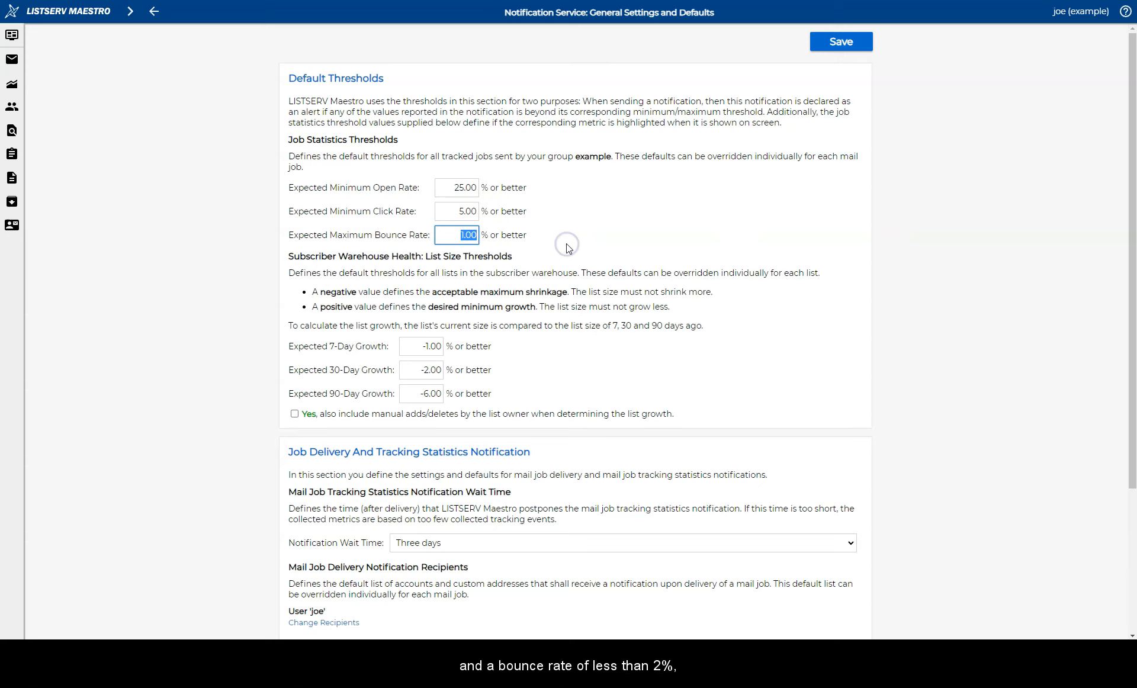
type("2.00")
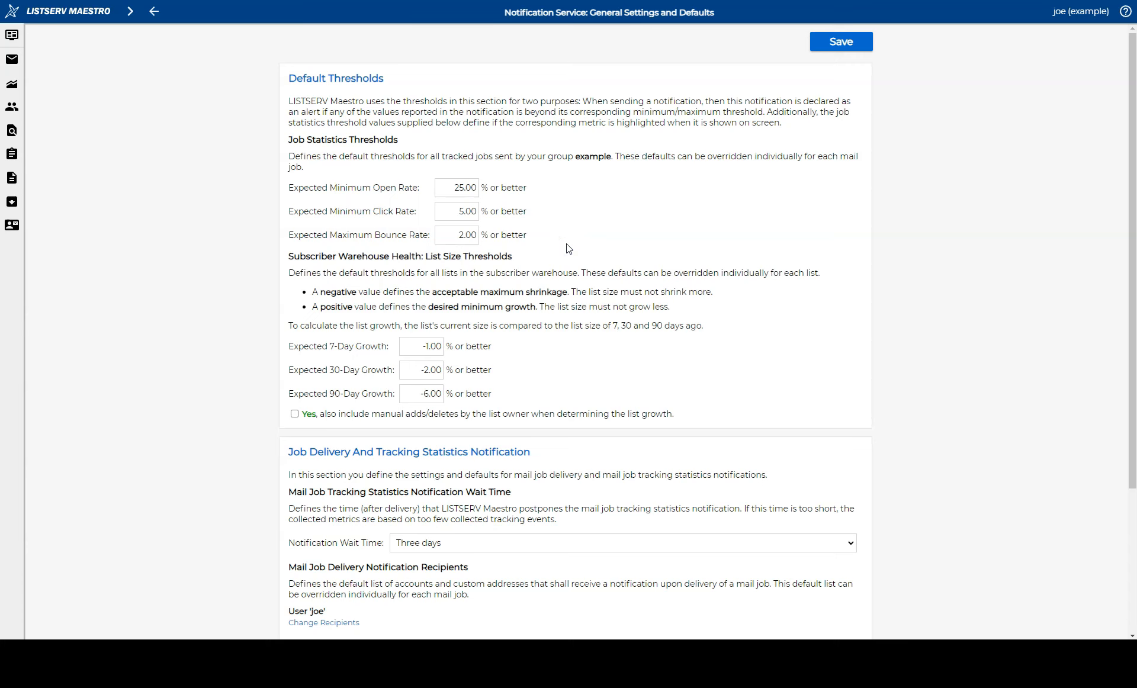
- Change the Notification Wait Time to five days
scroll("down", 3)
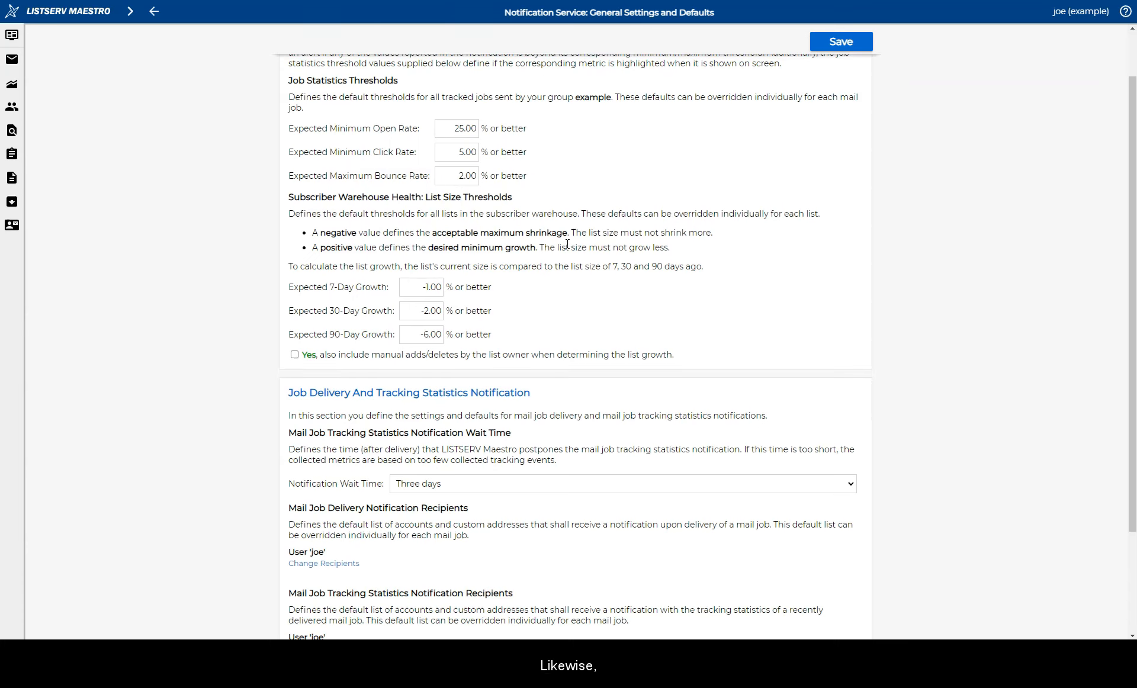
scroll("down", 3)
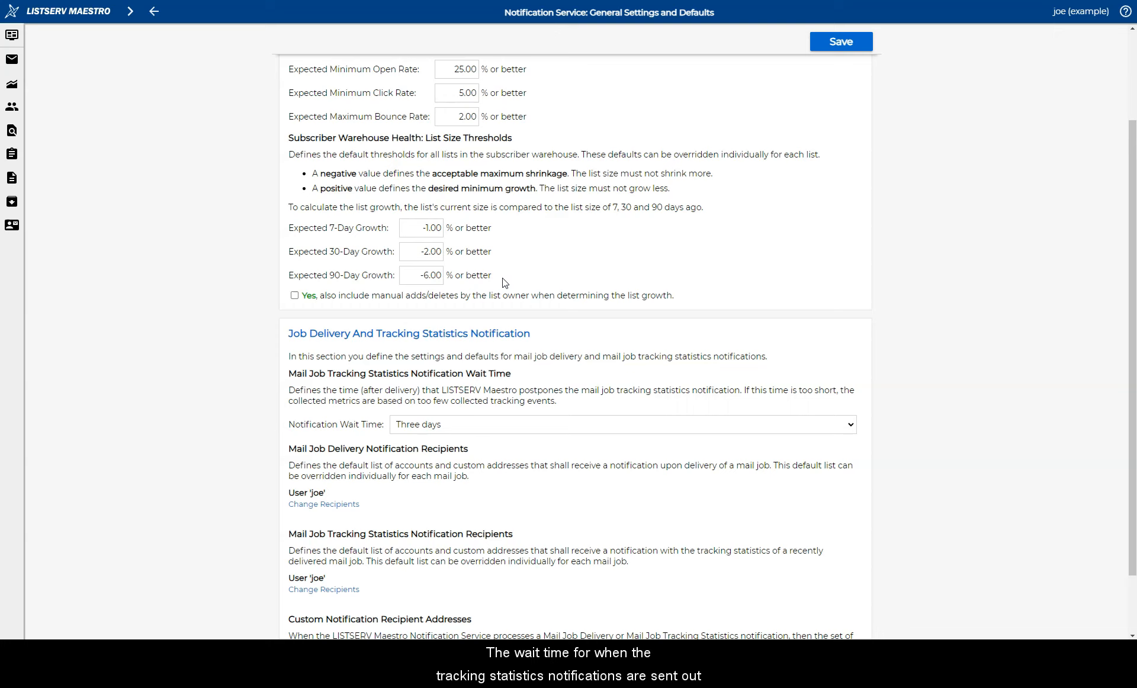
scroll("down", 3)
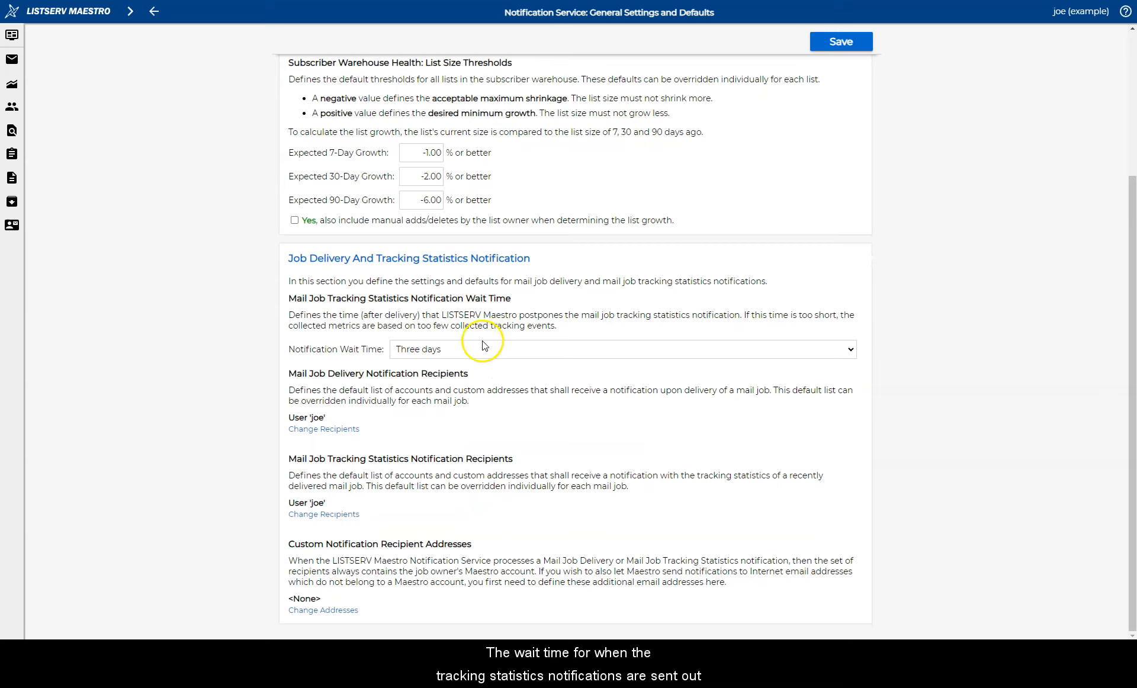
left_click(621, 349)
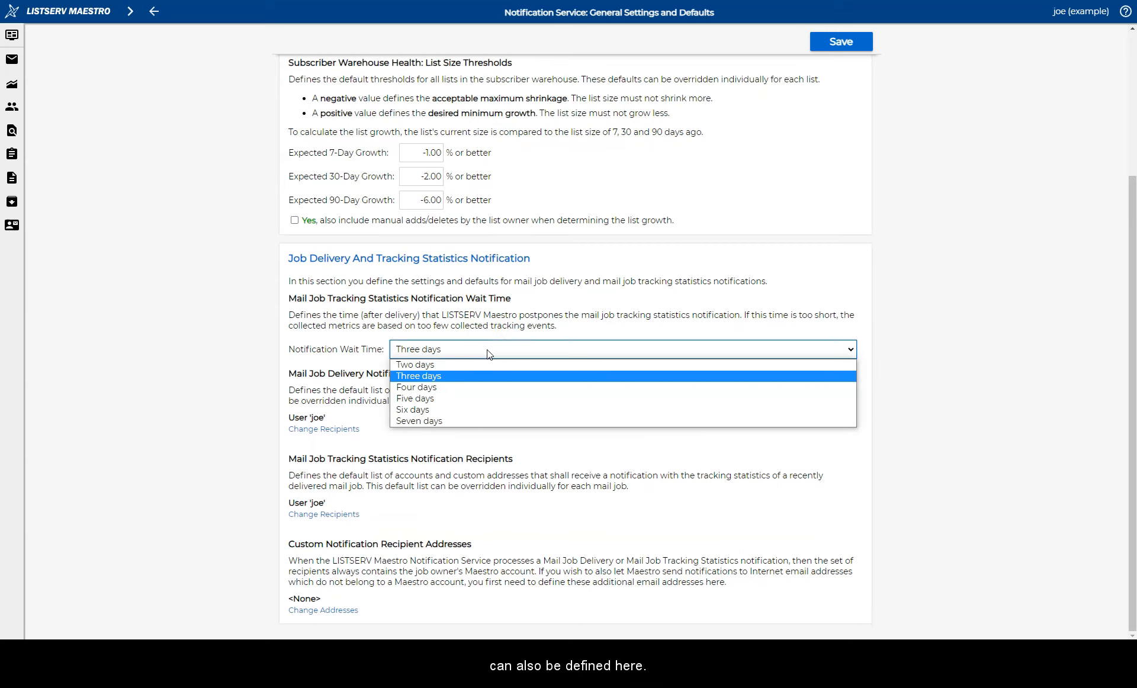
left_click(415, 398)
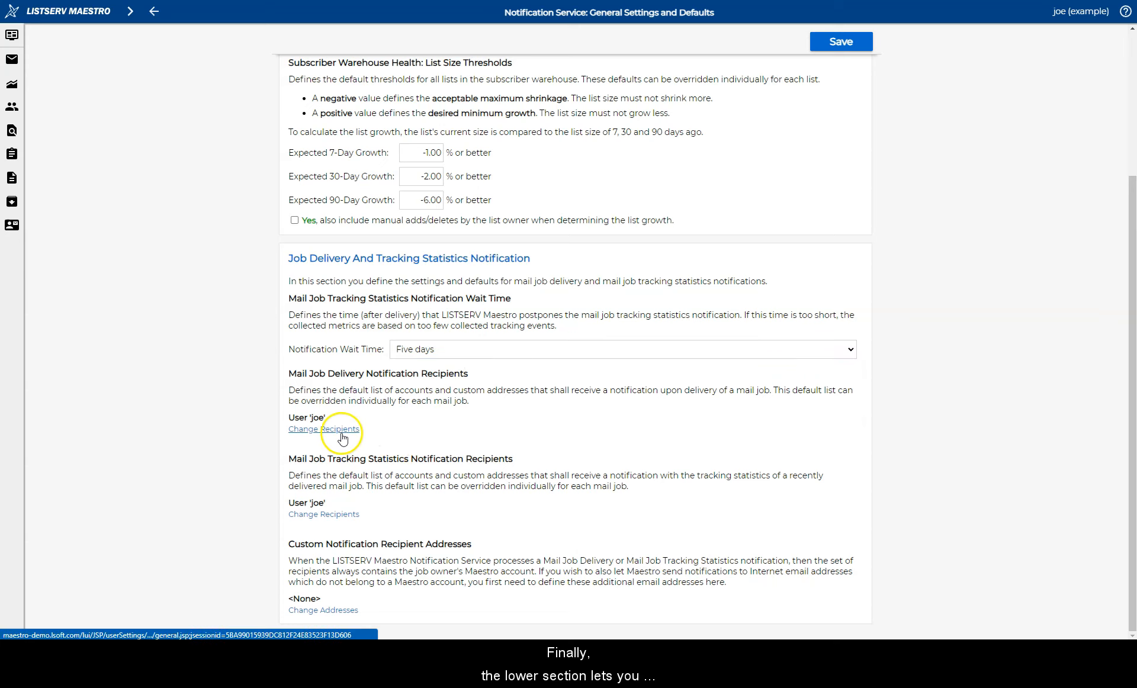
- Add user 'phil' alongside 'joe' as a delivery and tracking notification recipient
left_click(323, 429)
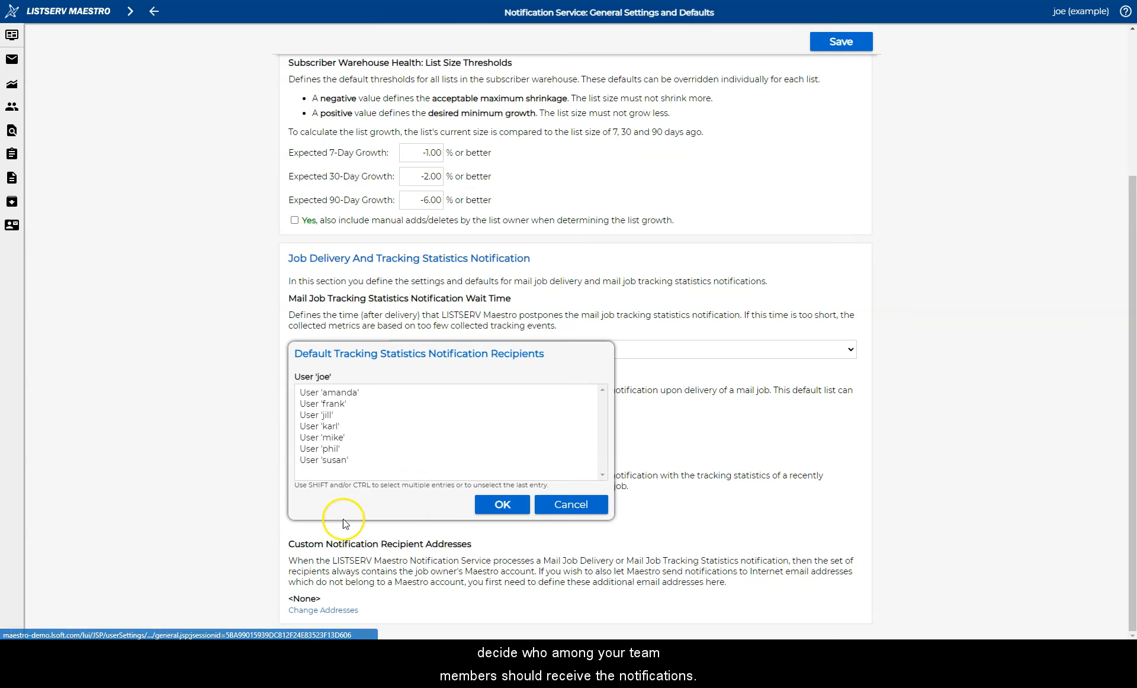
left_click(319, 449)
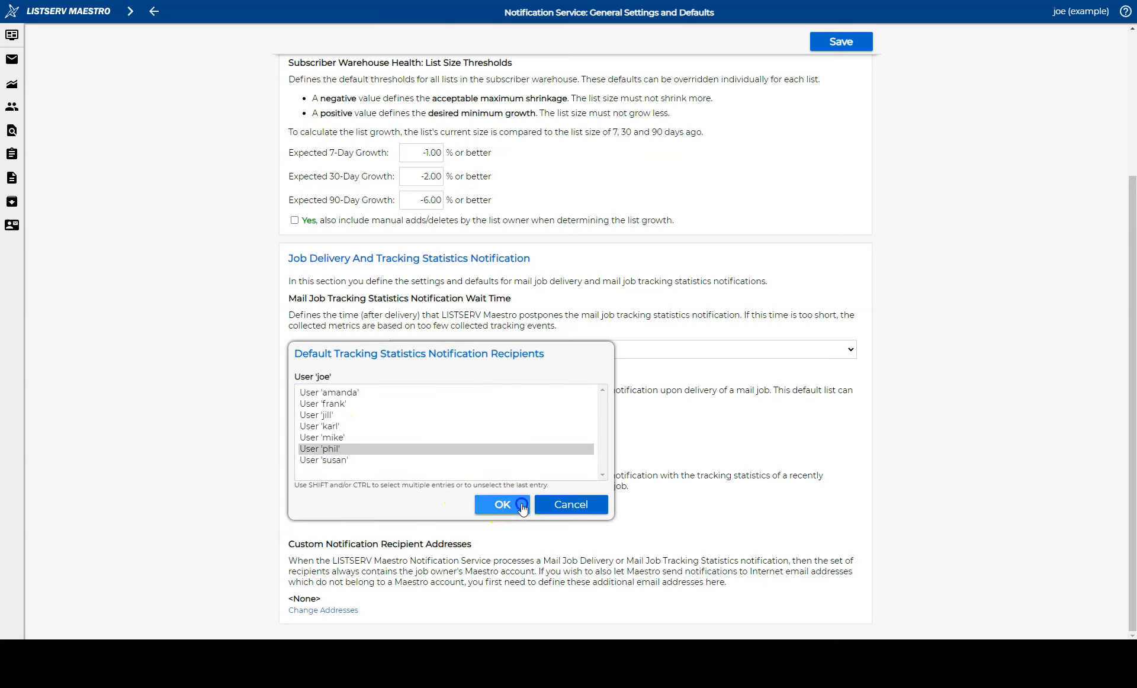
left_click(501, 504)
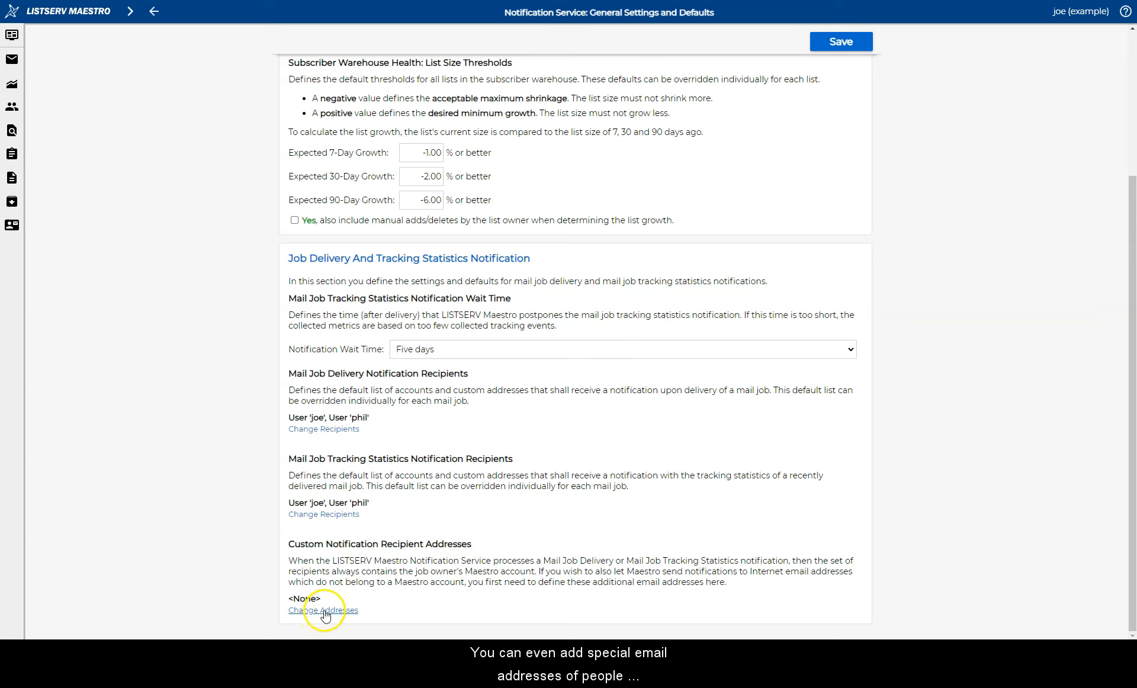
left_click(323, 610)
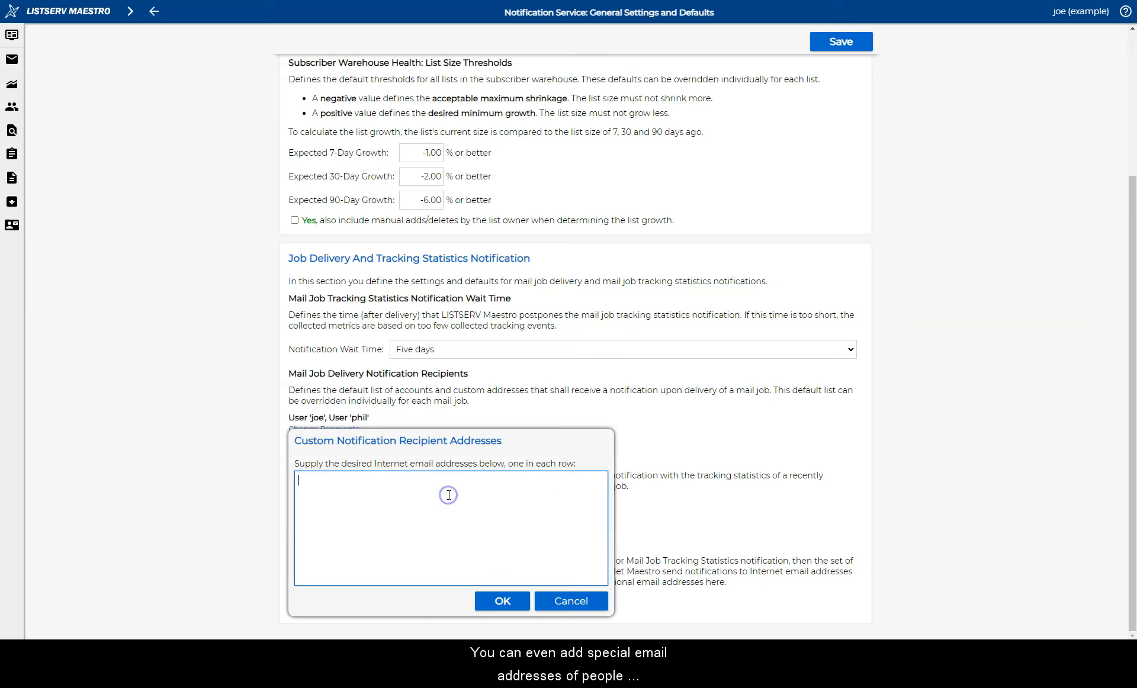
type("andy@example.com")
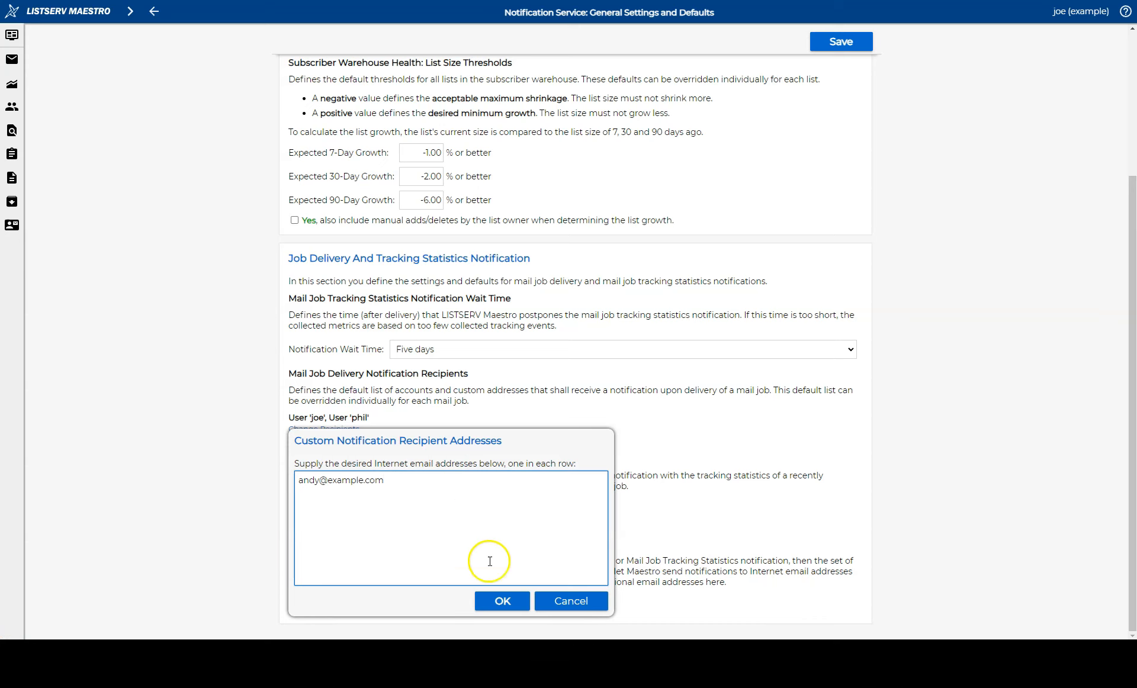
left_click(501, 601)
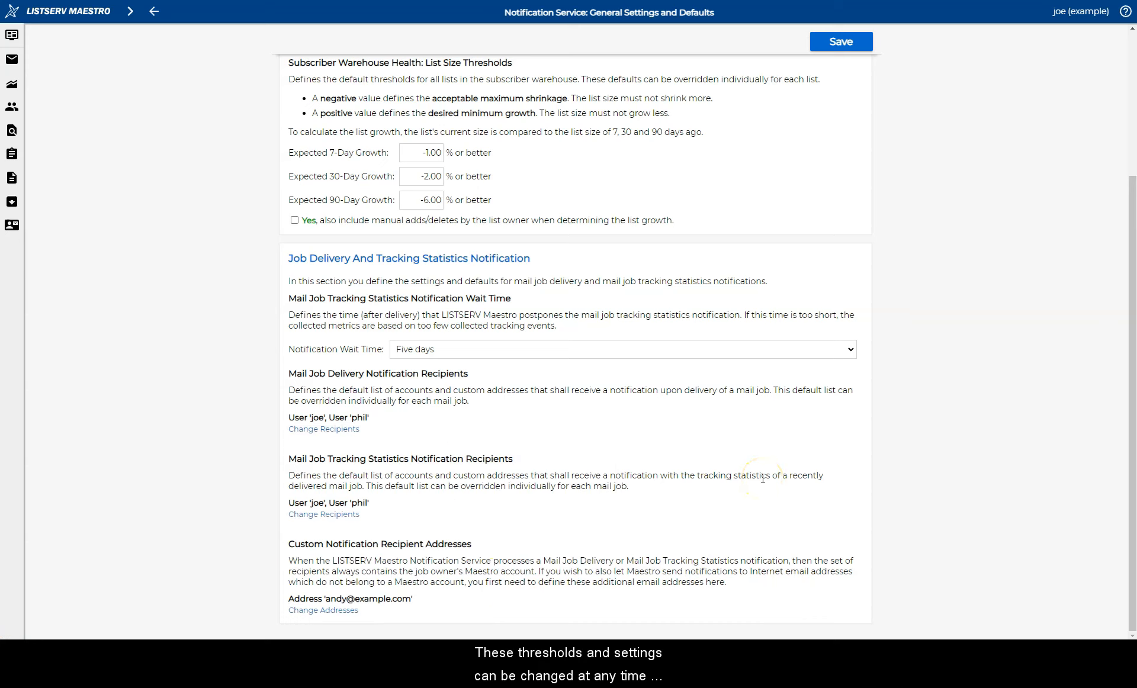
mouse_move(733, 510)
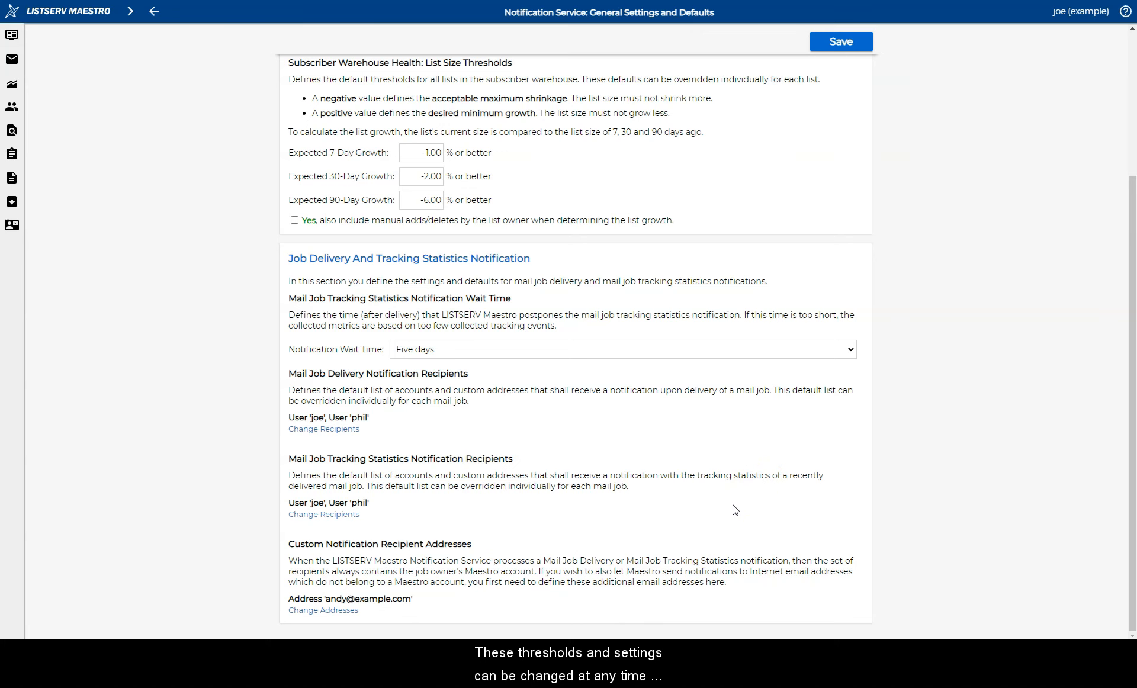
scroll("up", 3)
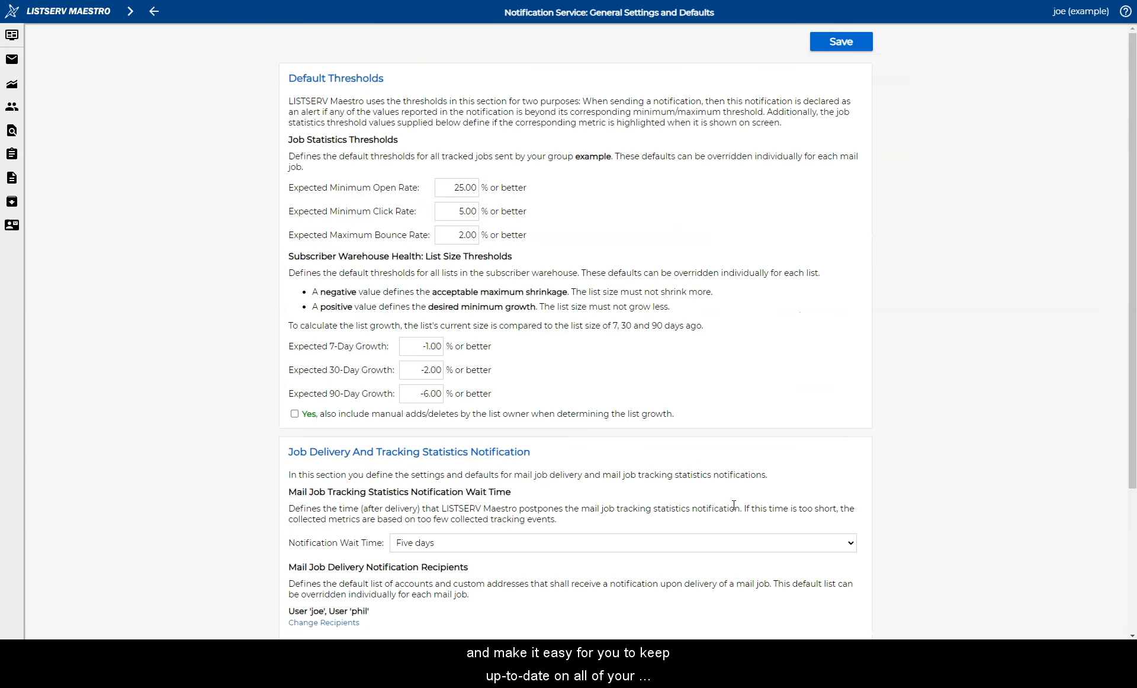